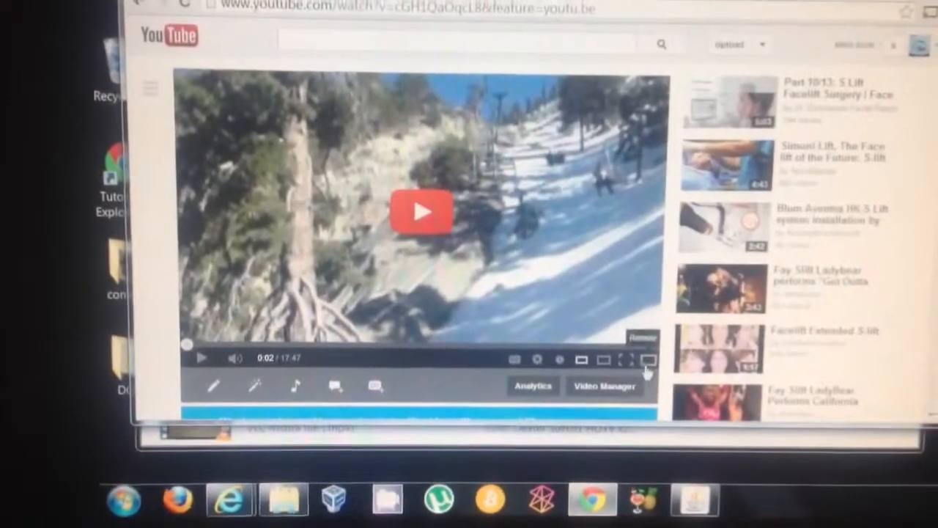
# - Show the Play on device list for the ski video, offering this computer or Chromecast
pyautogui.click(624, 359)
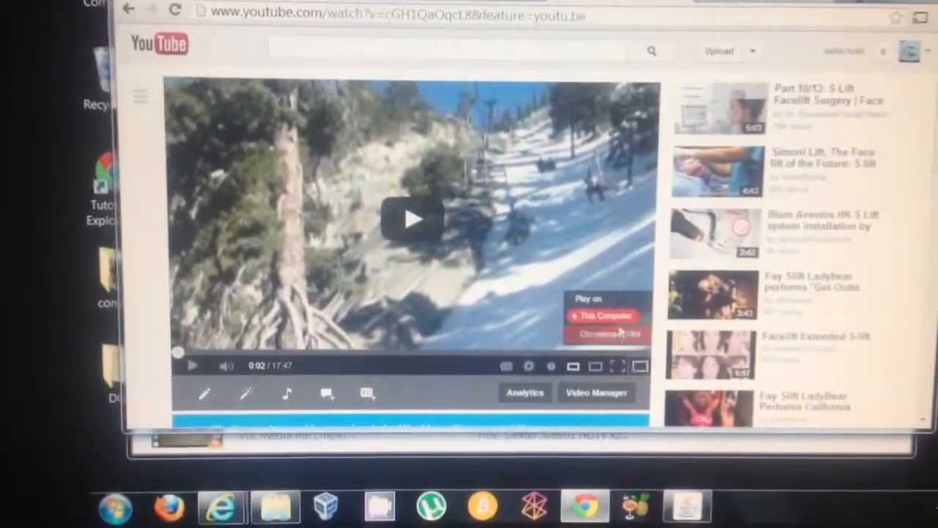
# - Cast the ski video to Chromecast6964 and pause playback at 0:08
pyautogui.click(607, 334)
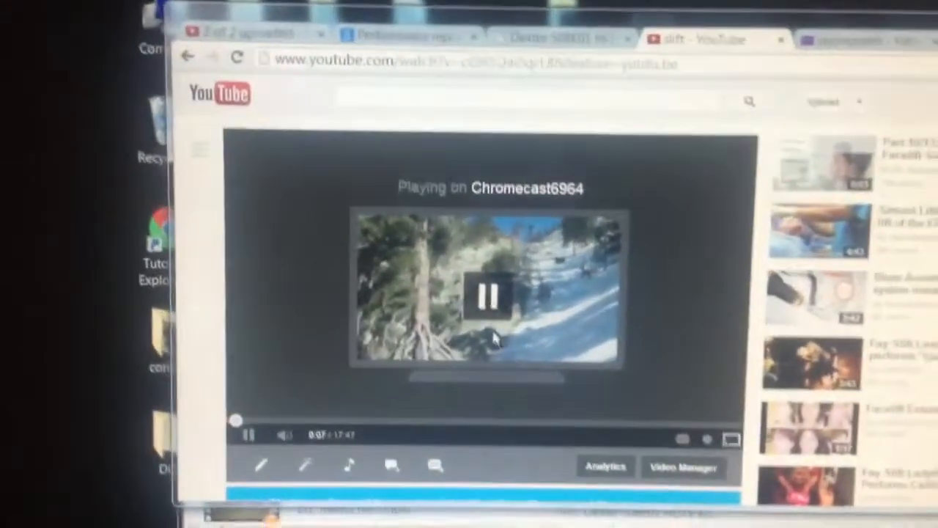
pyautogui.click(489, 293)
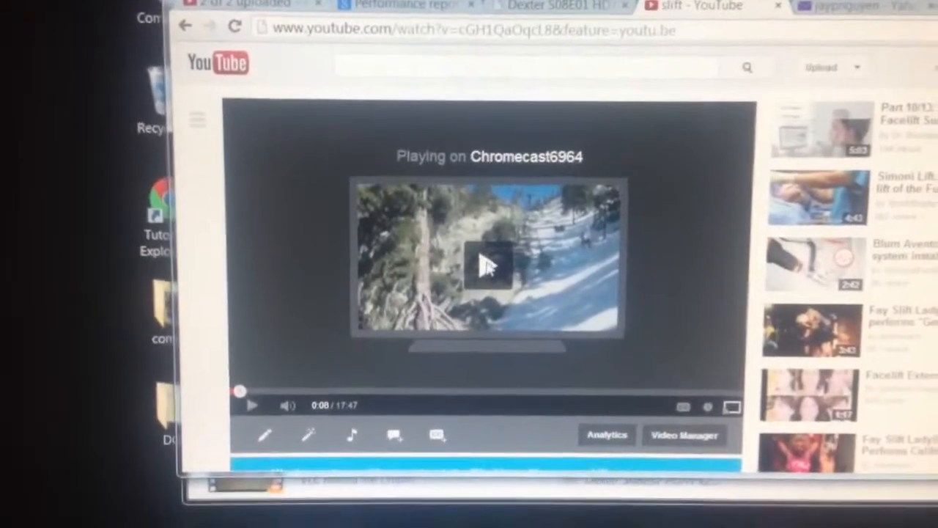